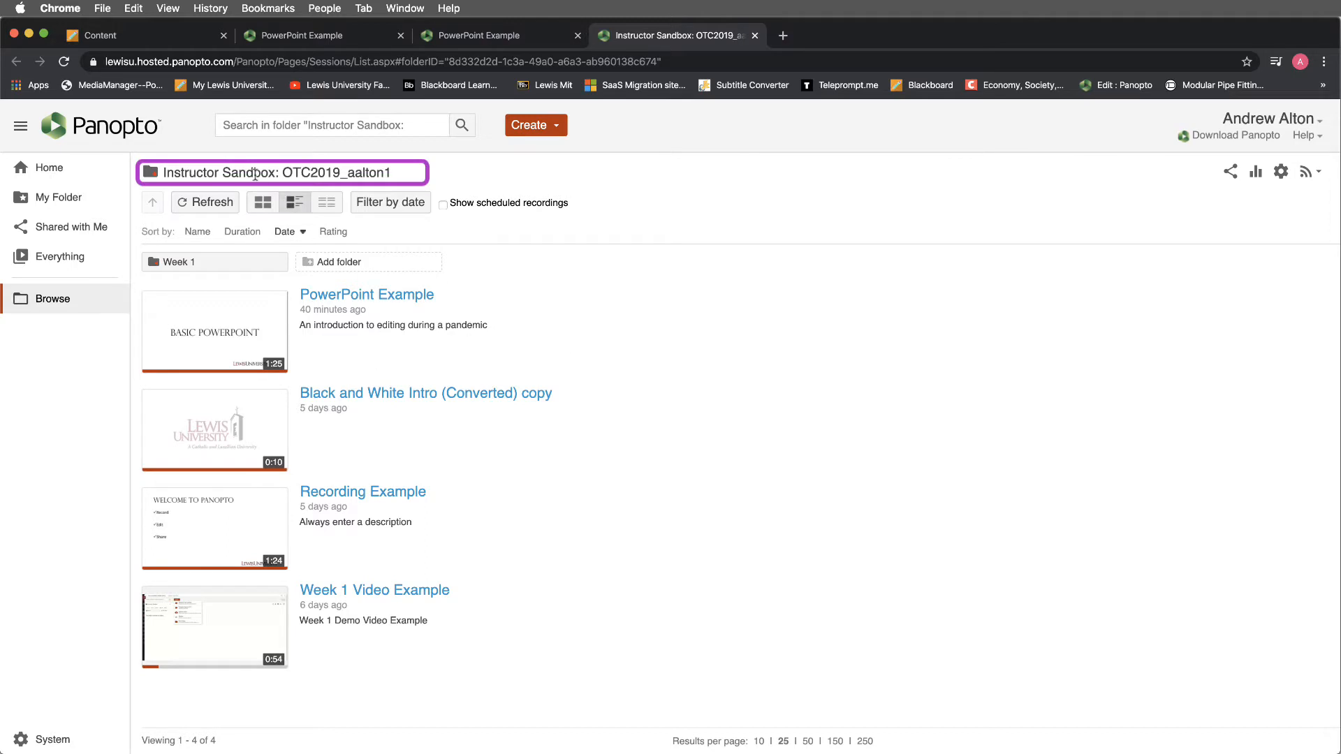
{"action": "mouse_move", "coordinate": [356, 298]}
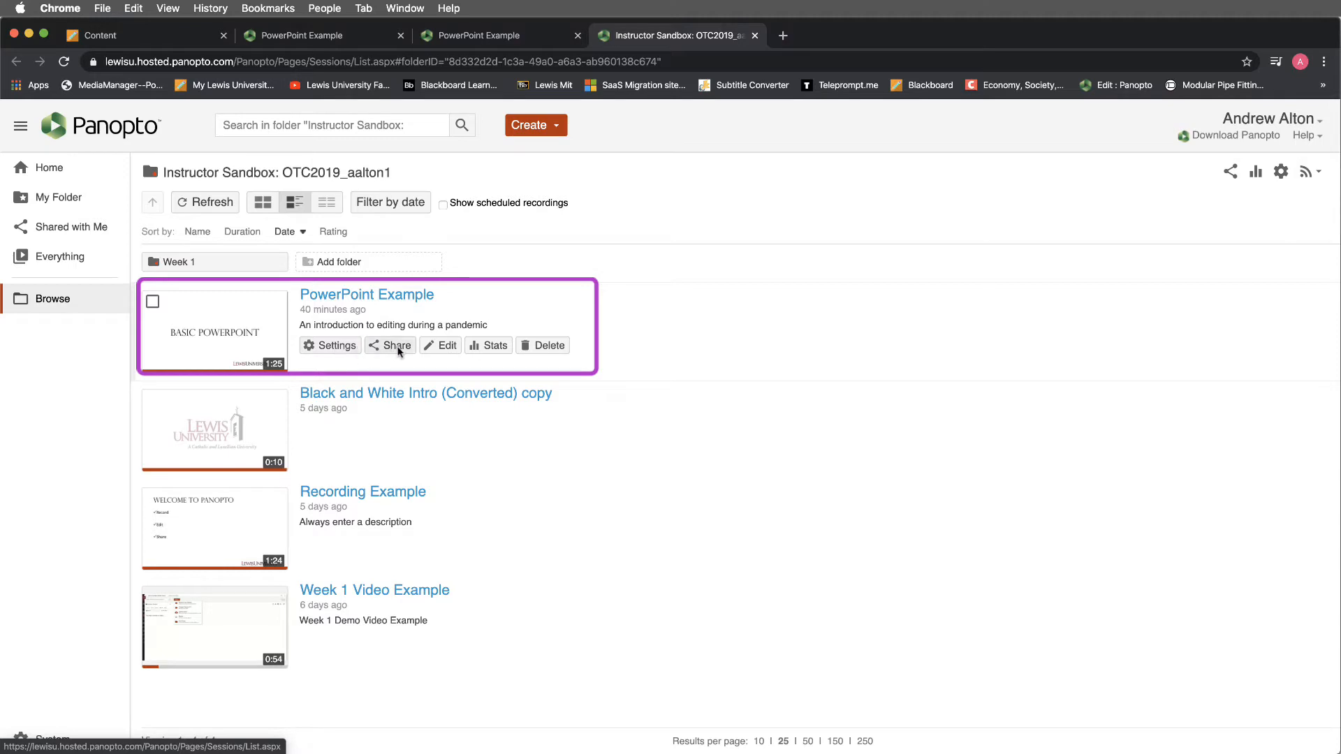
{"action": "mouse_move", "coordinate": [538, 354]}
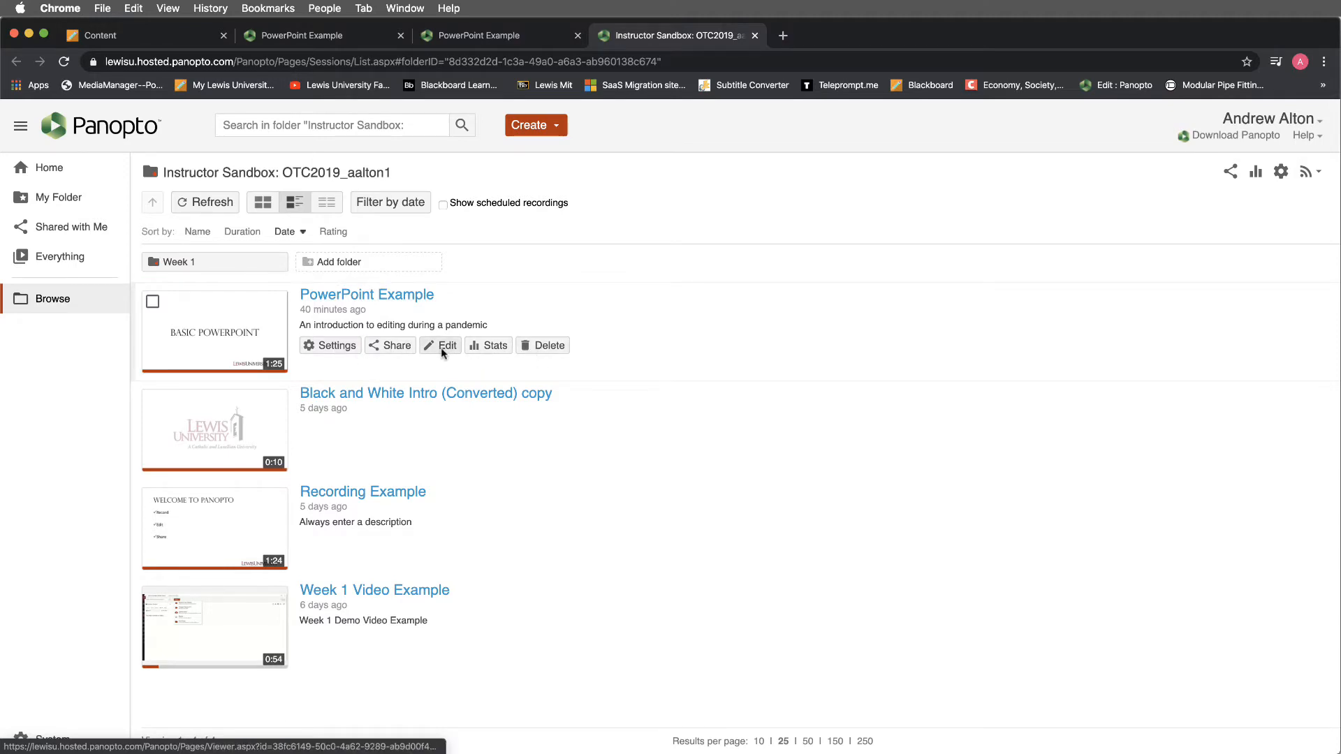
Open the PowerPoint Example session in the Panopto editor via Edit
{"action": "left_click", "coordinate": [439, 345]}
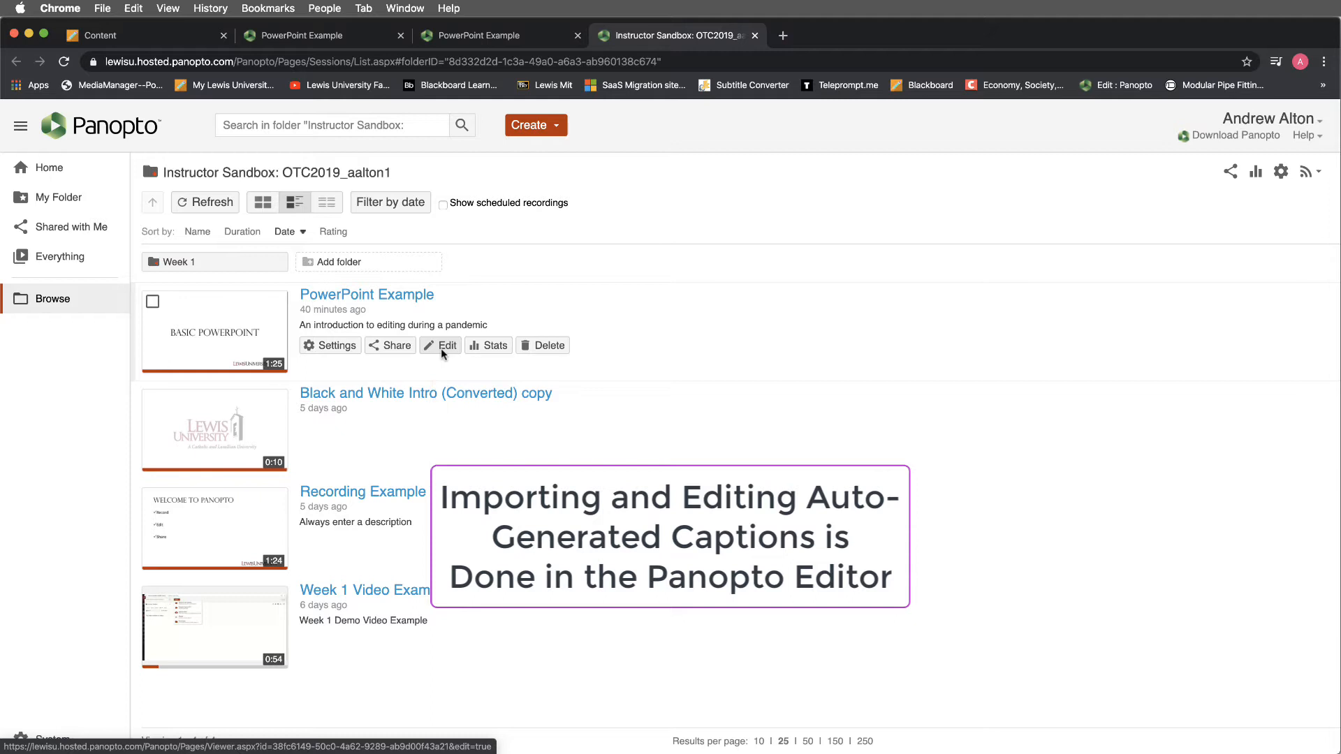
{"action": "left_click", "coordinate": [440, 345]}
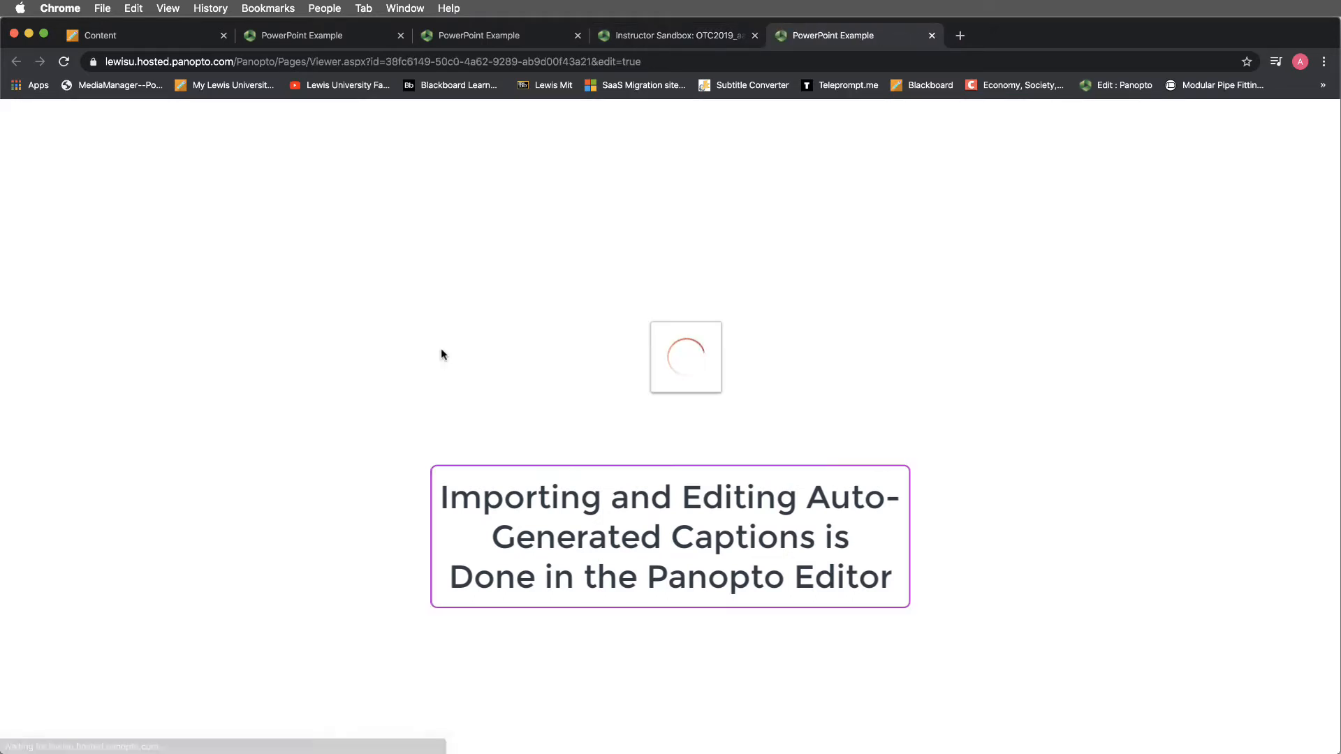
{"action": "mouse_move", "coordinate": [439, 361]}
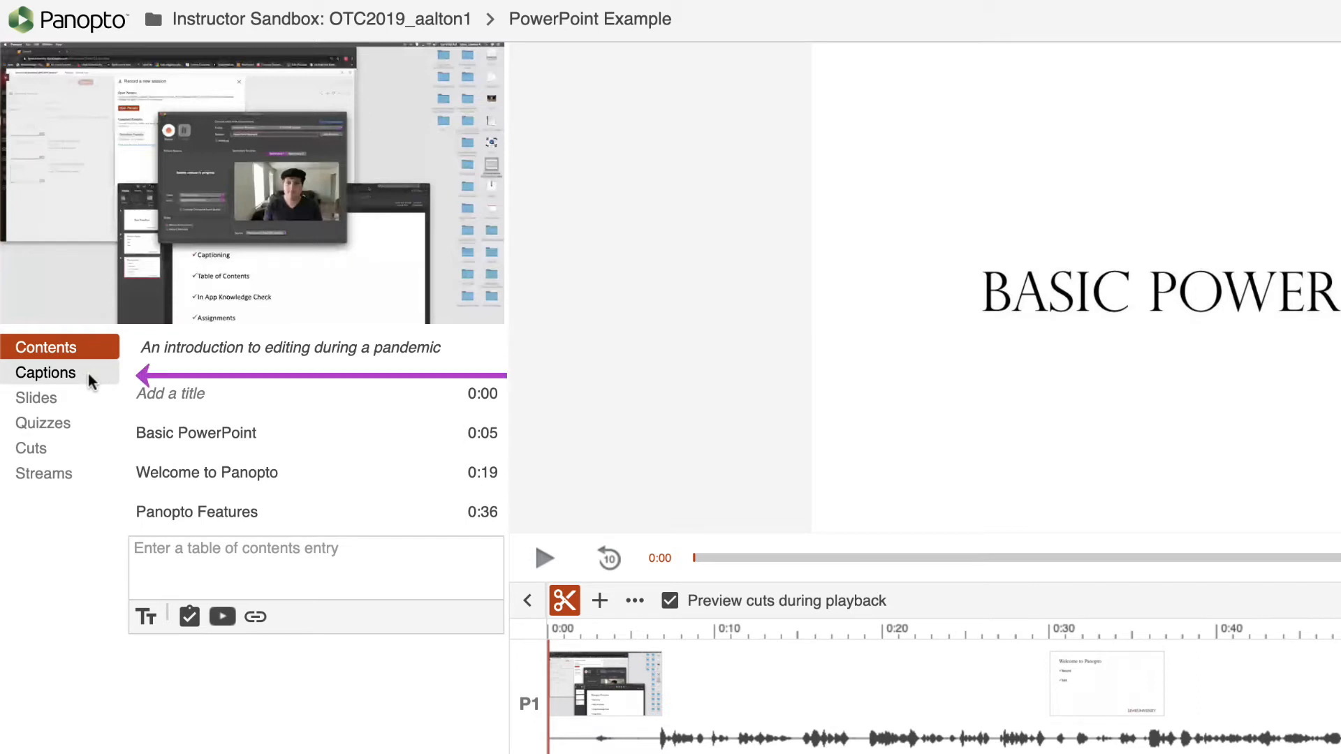
Import the automatic captions into the session's Captions list
{"action": "left_click", "coordinate": [46, 372]}
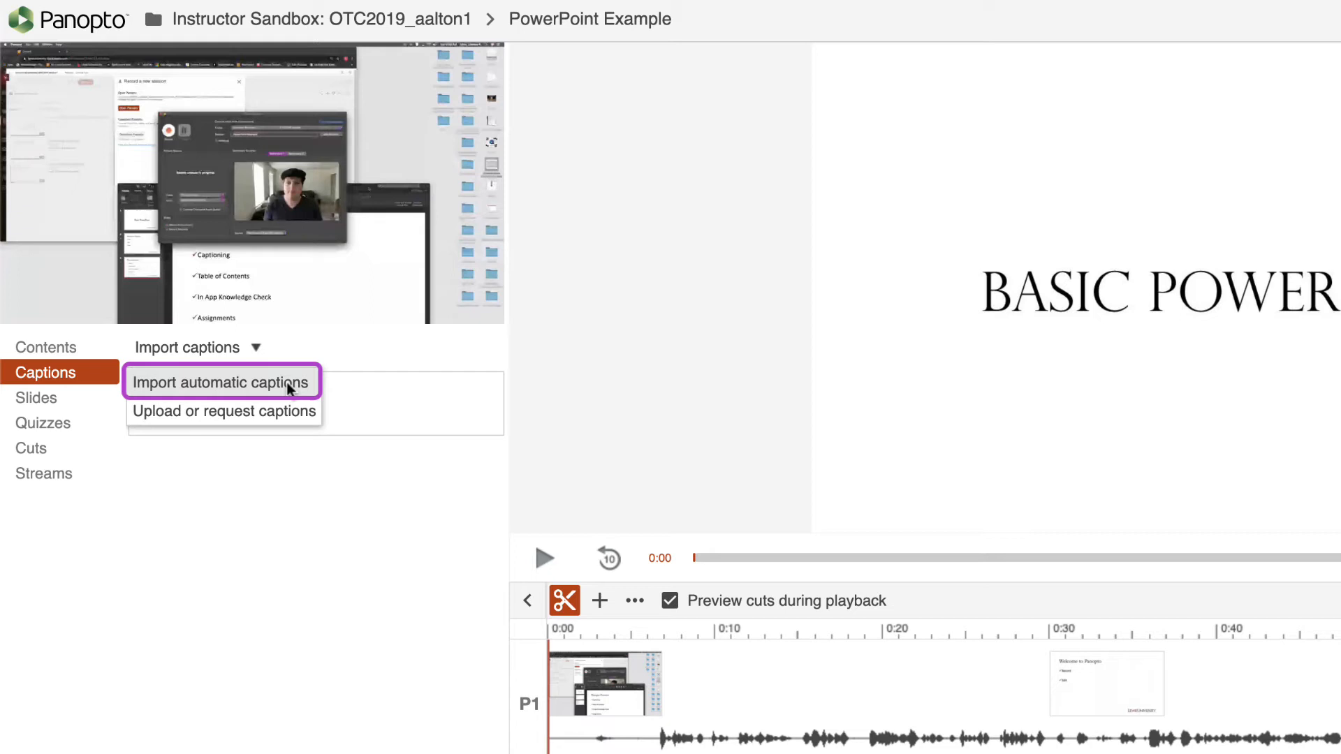
{"action": "mouse_move", "coordinate": [281, 388]}
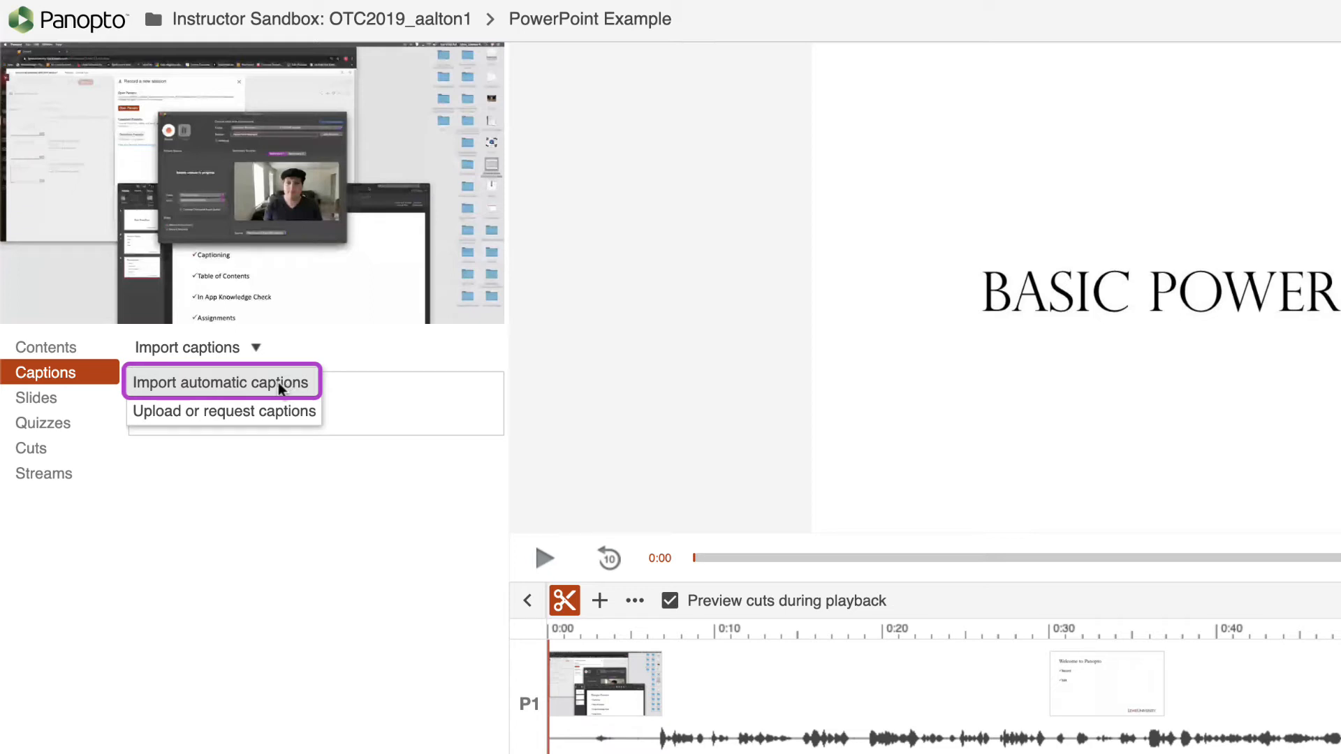
{"action": "mouse_move", "coordinate": [299, 386]}
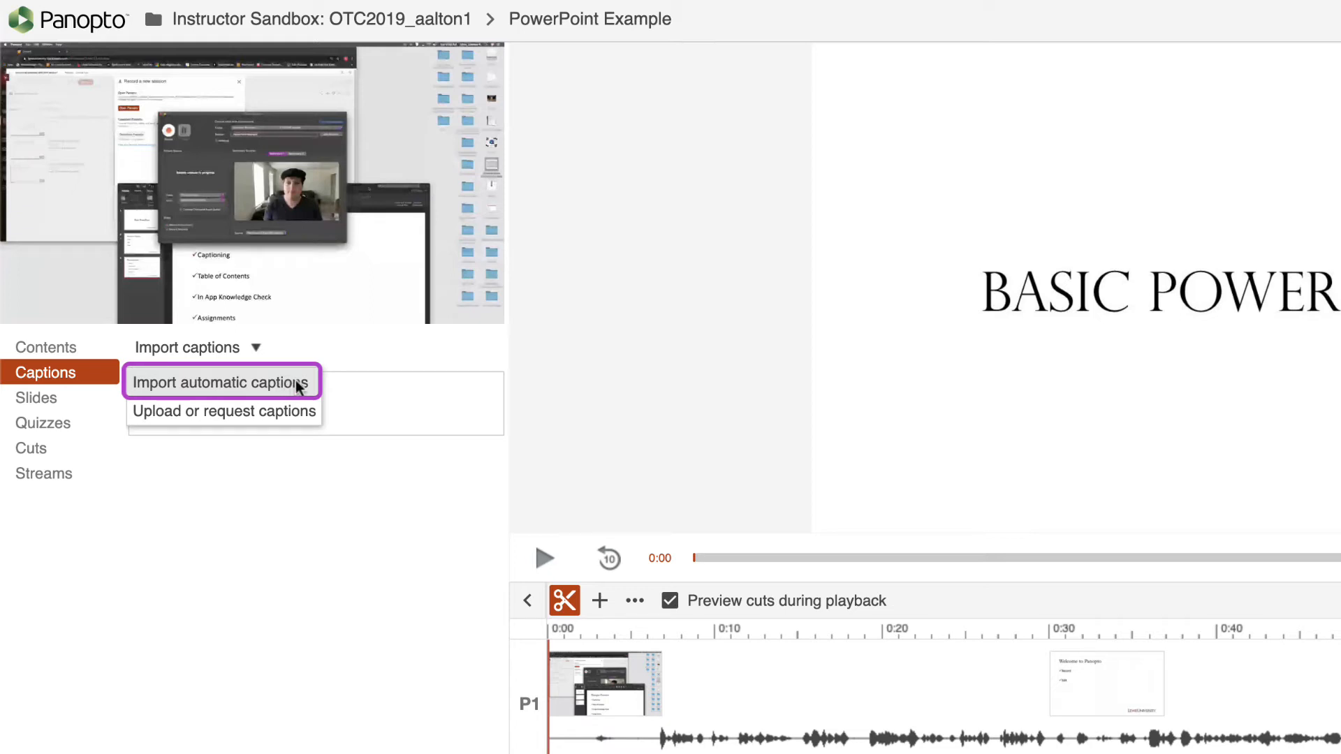
{"action": "left_click", "coordinate": [217, 383]}
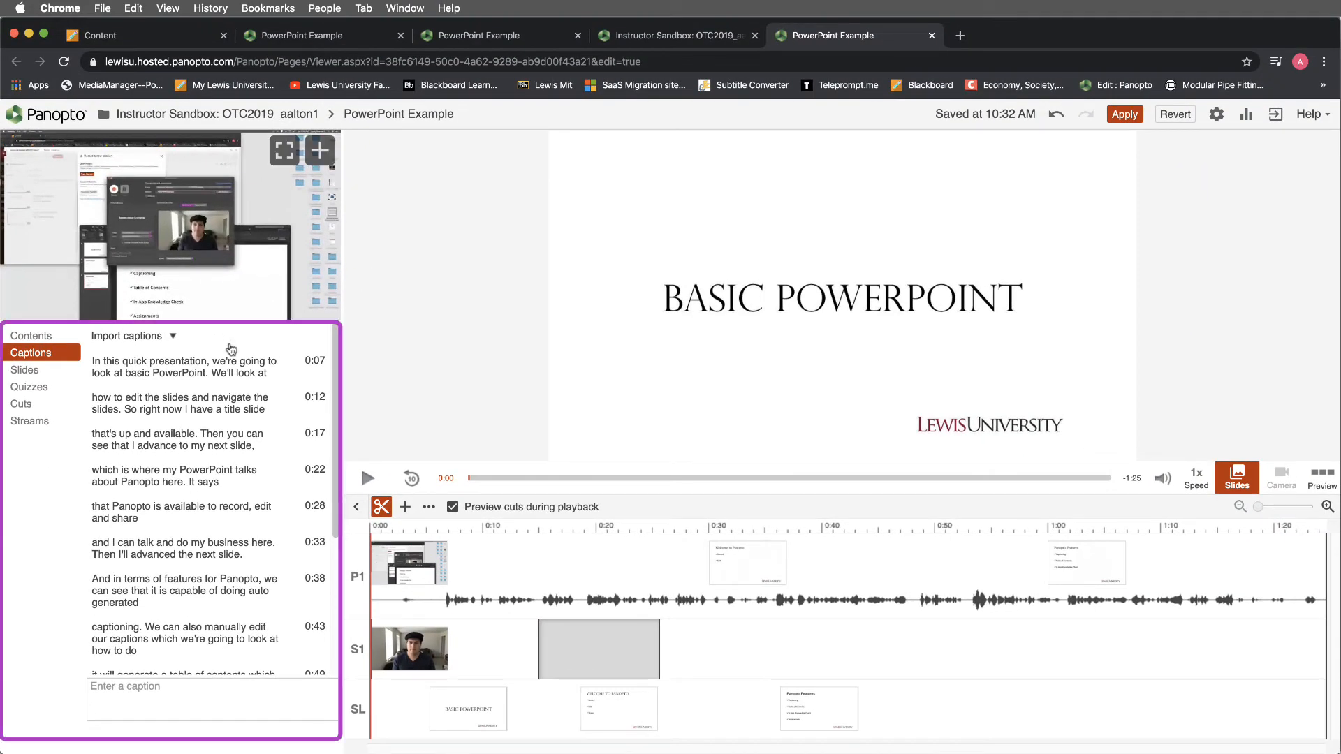
{"action": "mouse_move", "coordinate": [175, 373]}
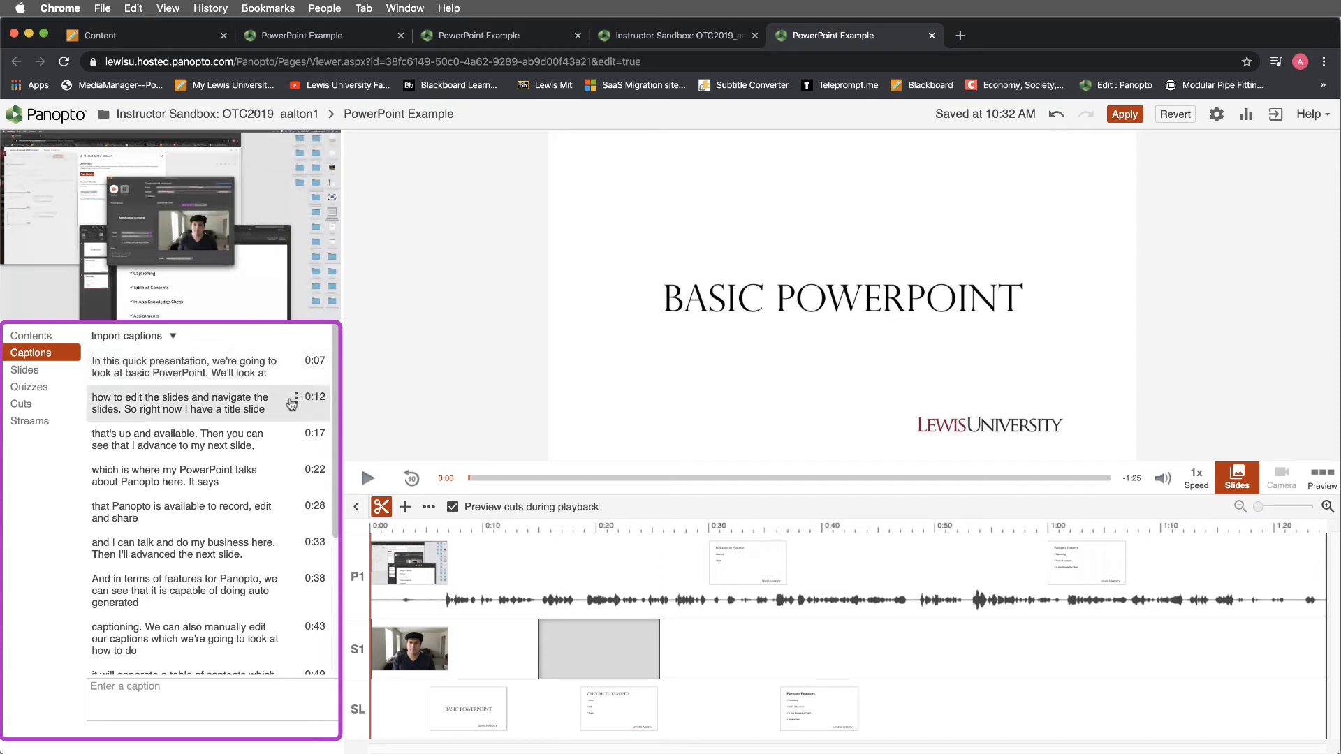
{"action": "scroll", "scroll_direction": "down", "scroll_amount": 3}
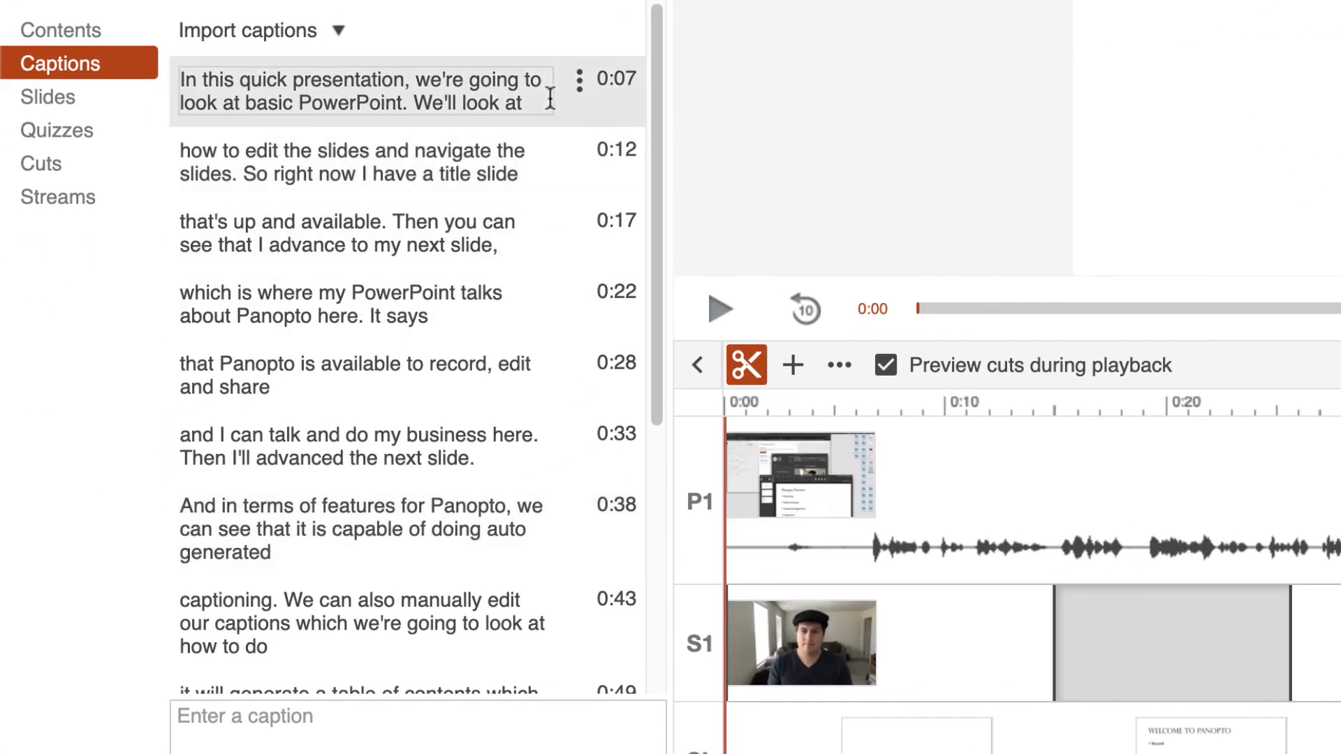
{"action": "mouse_move", "coordinate": [578, 84]}
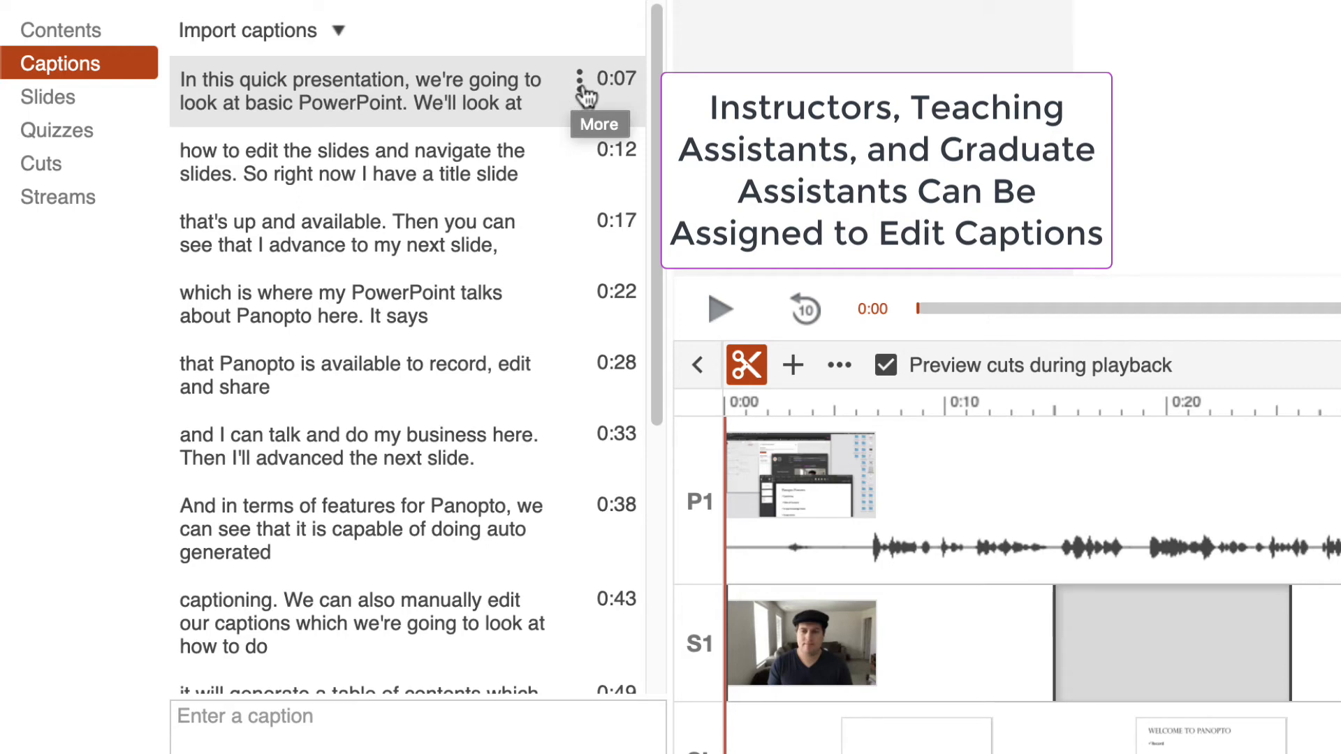
{"action": "mouse_move", "coordinate": [567, 95]}
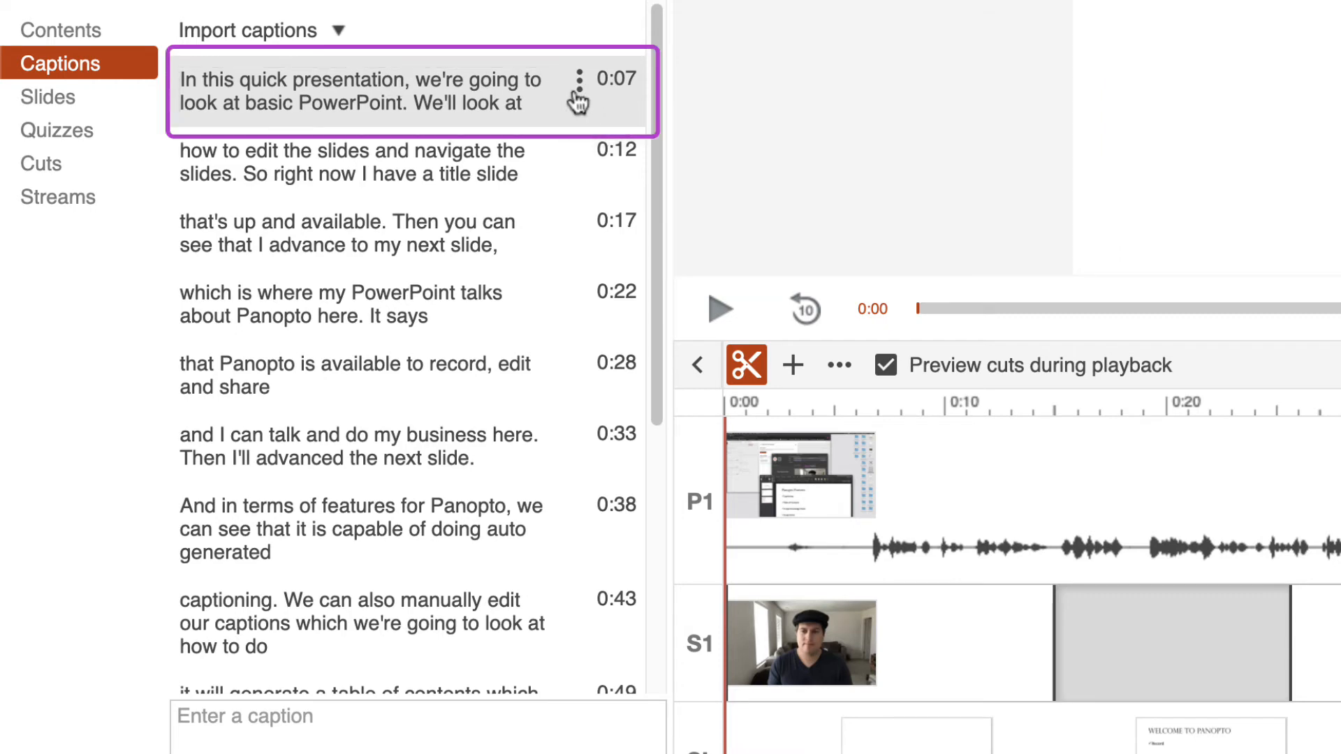
{"action": "left_click", "coordinate": [578, 78]}
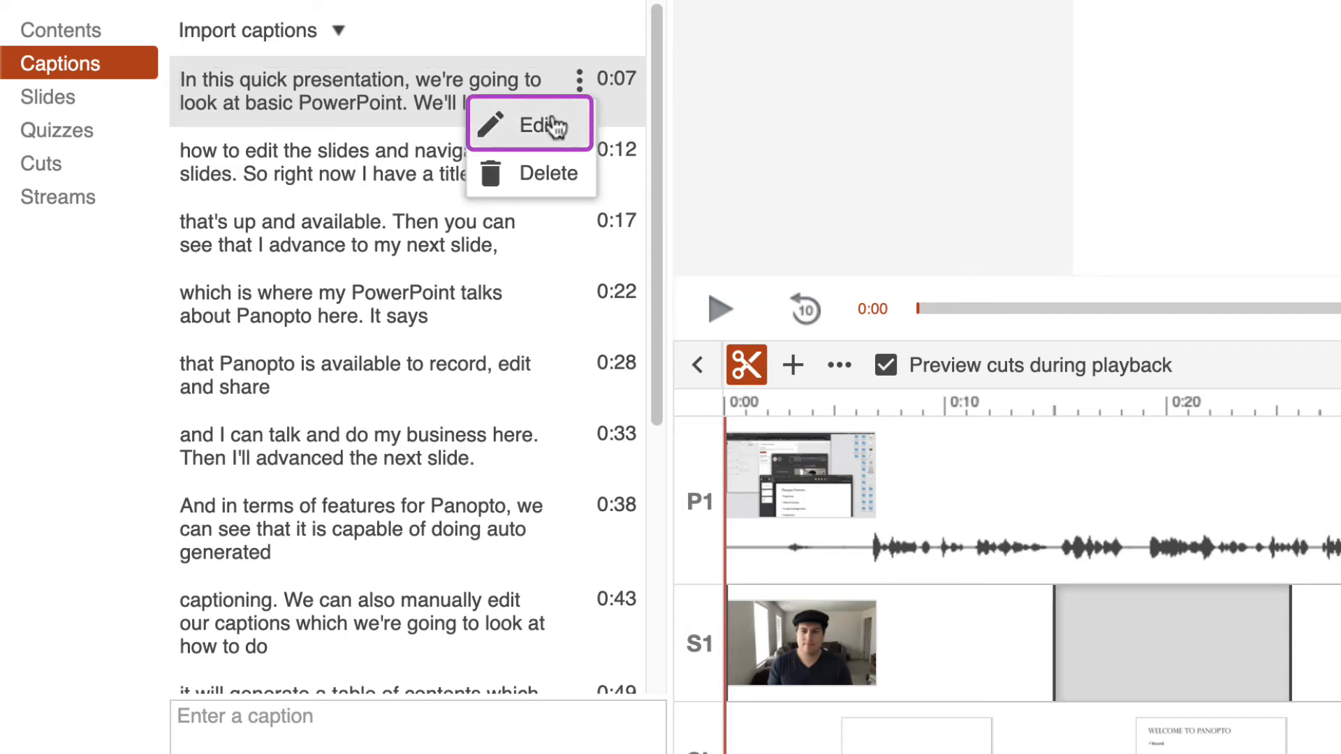
{"action": "left_click", "coordinate": [537, 124]}
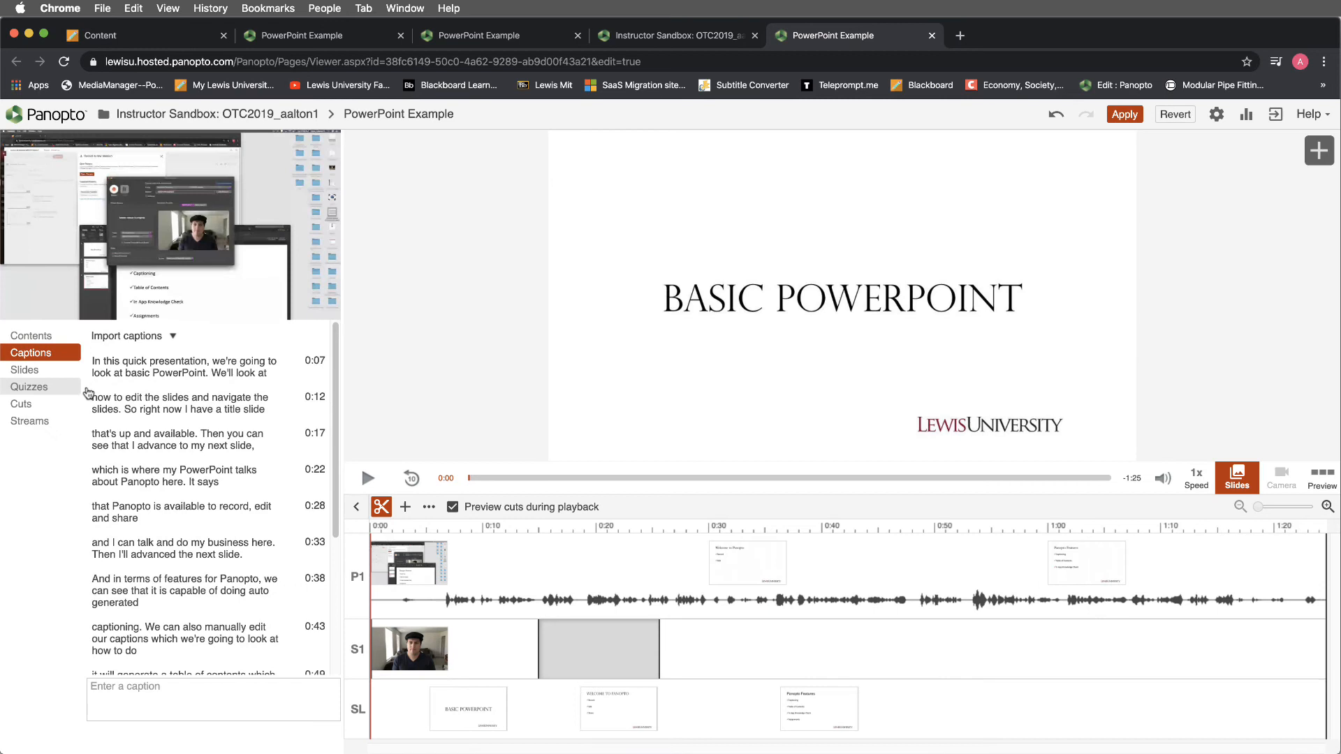
{"action": "mouse_move", "coordinate": [296, 368]}
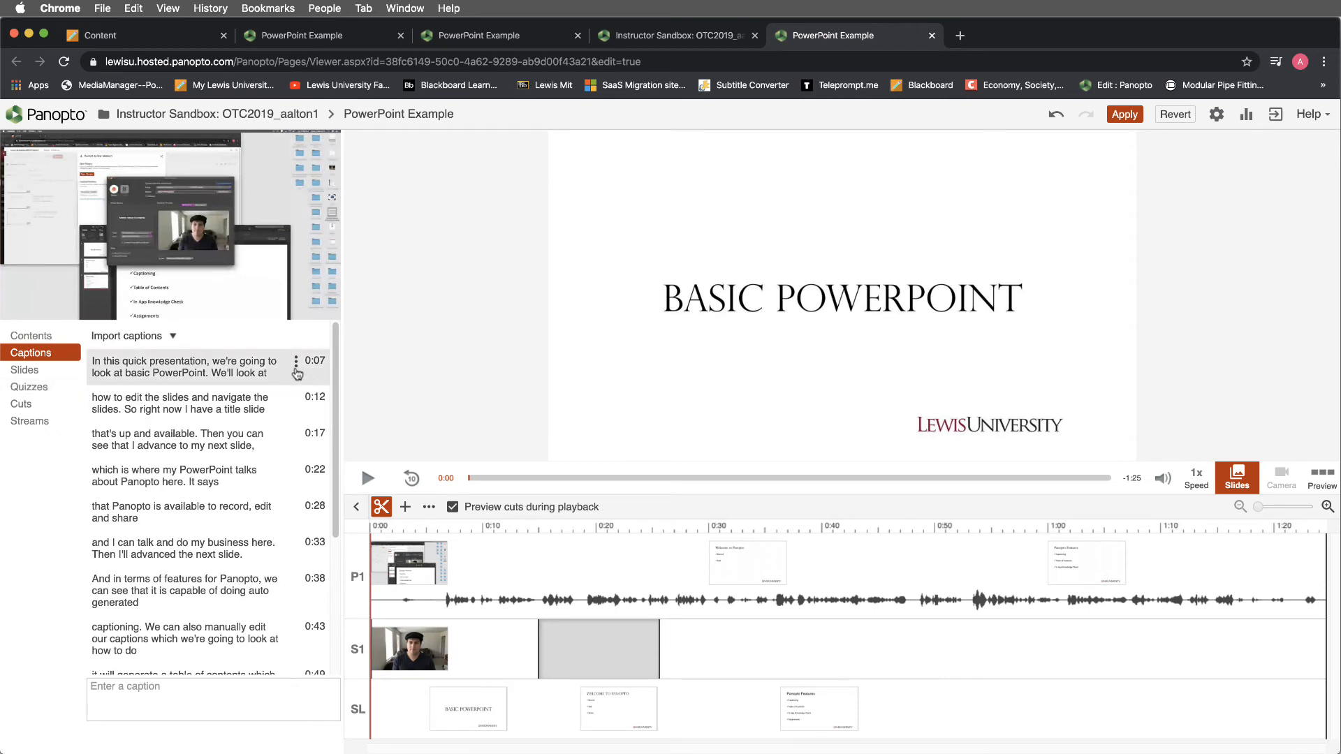
Select caption lines so the first caption is in editing and playback cues to 0:07
{"action": "left_click", "coordinate": [296, 361]}
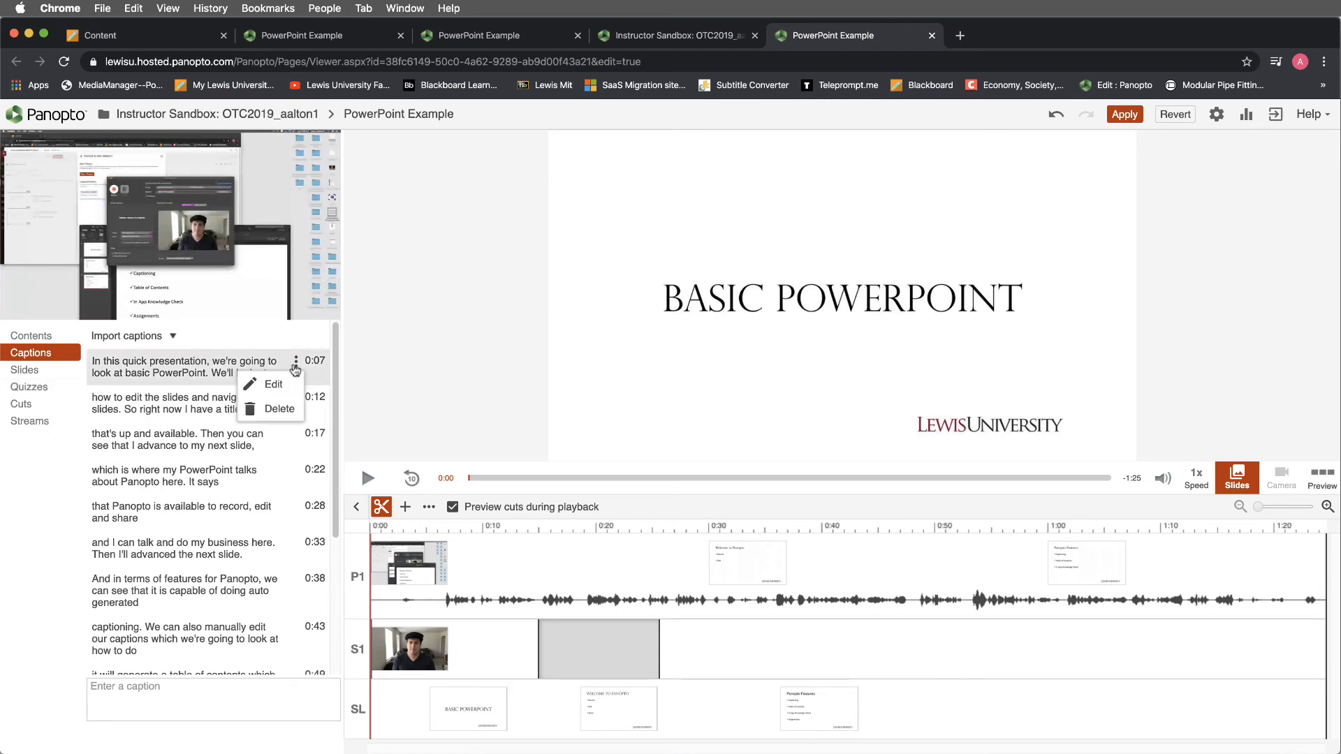
{"action": "mouse_move", "coordinate": [293, 411]}
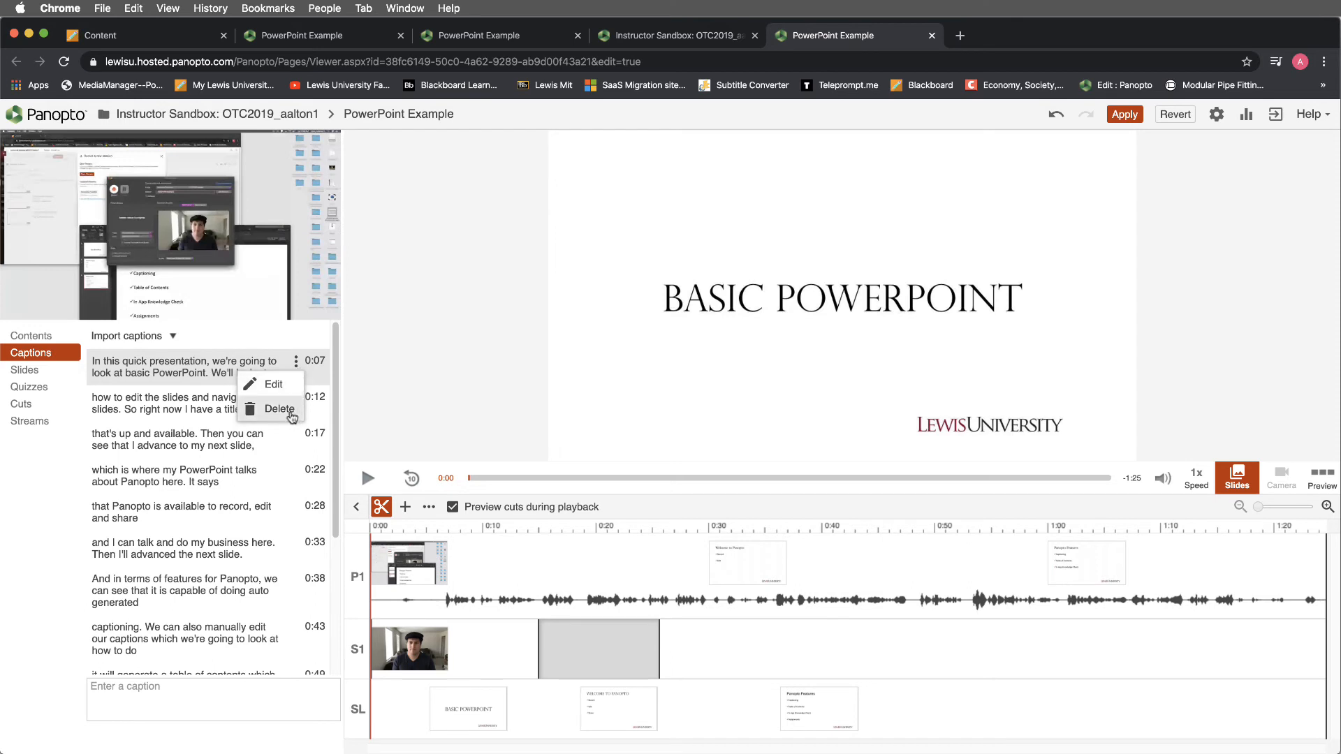
{"action": "mouse_move", "coordinate": [289, 481]}
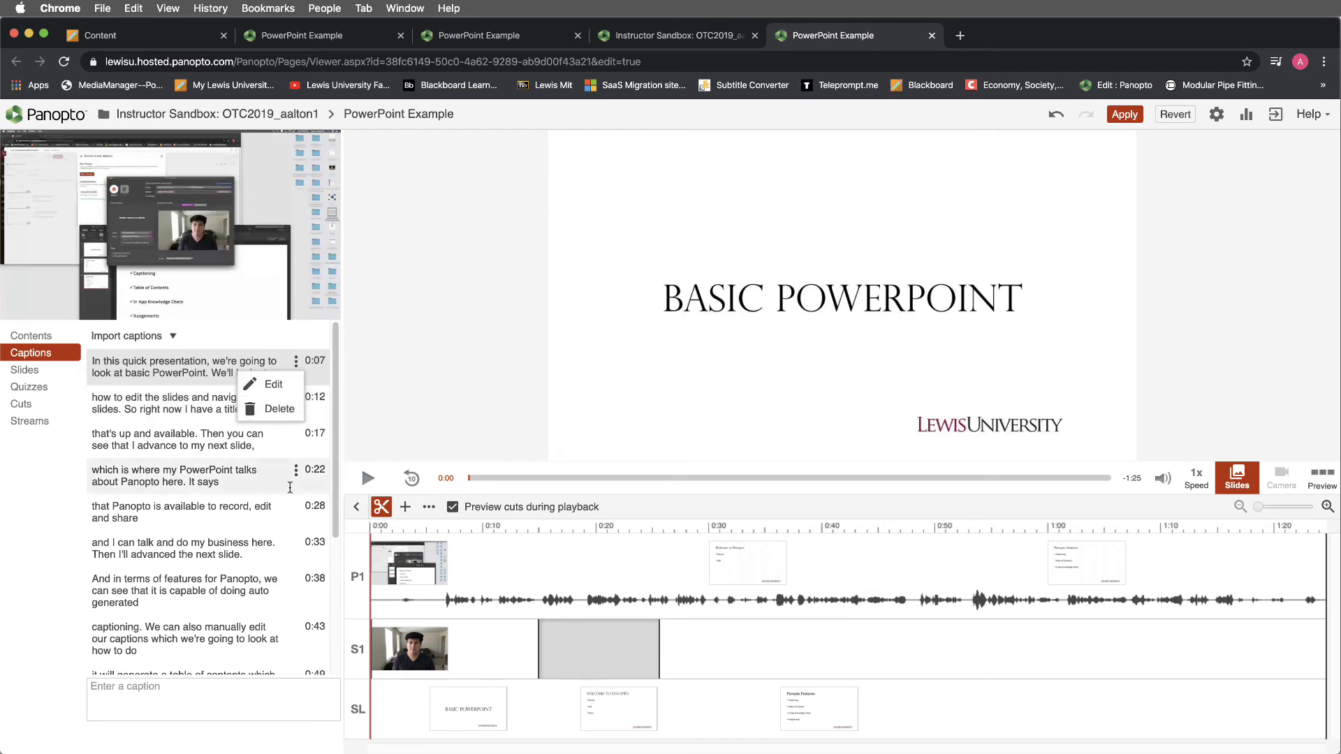
{"action": "left_click", "coordinate": [172, 402]}
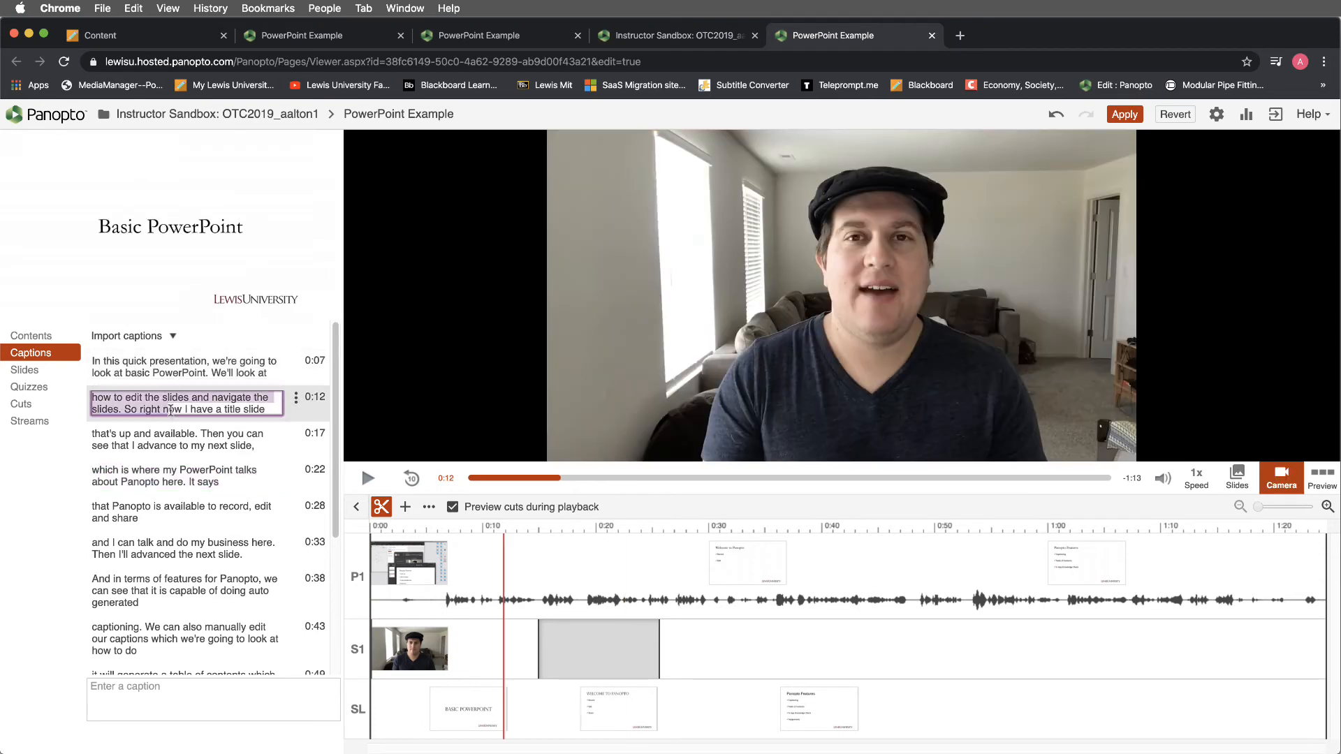
{"action": "left_click", "coordinate": [185, 366]}
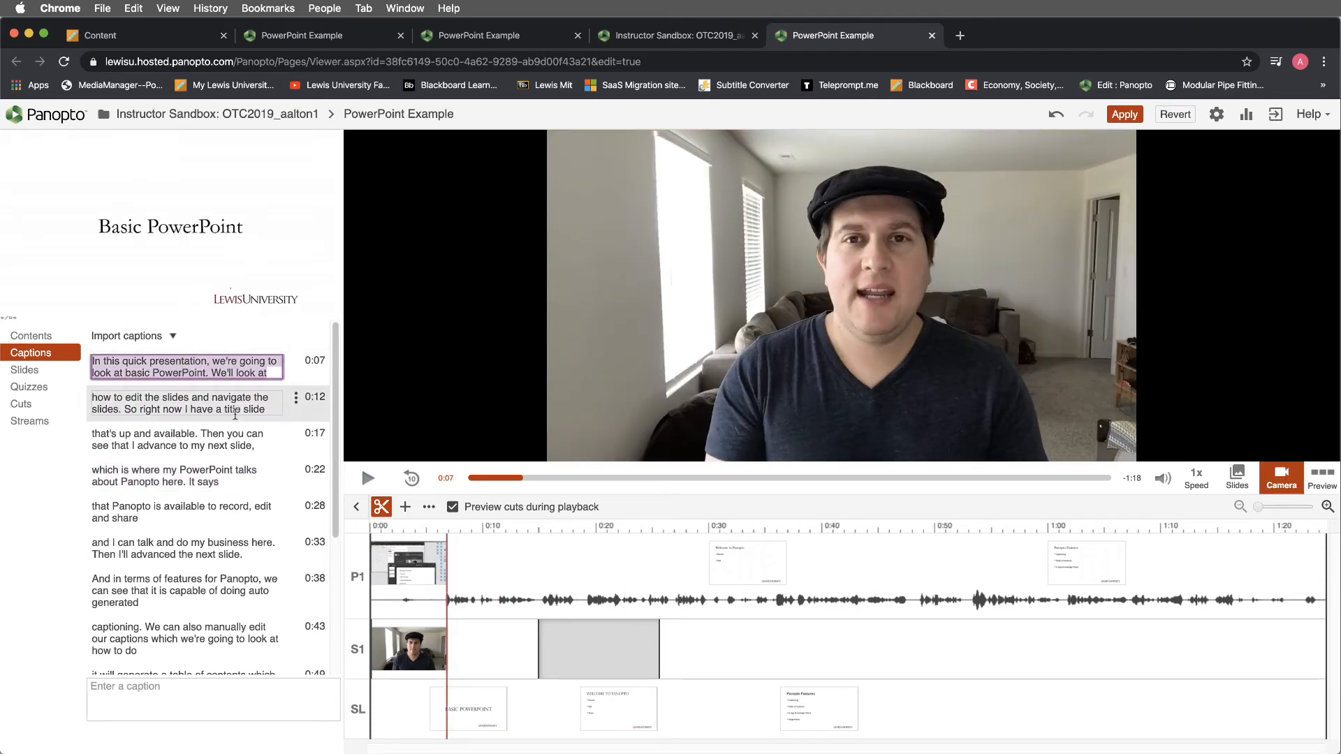
{"action": "left_click", "coordinate": [180, 402]}
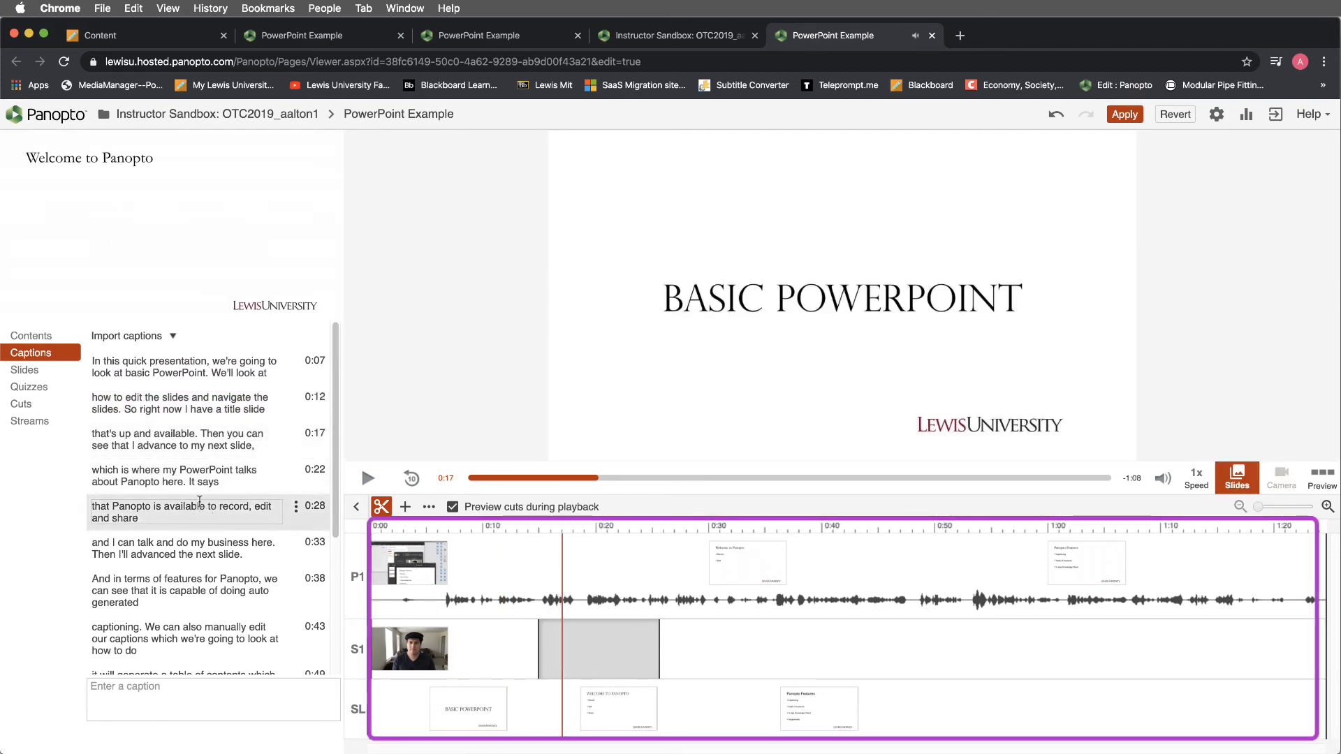
{"action": "left_click", "coordinate": [671, 614]}
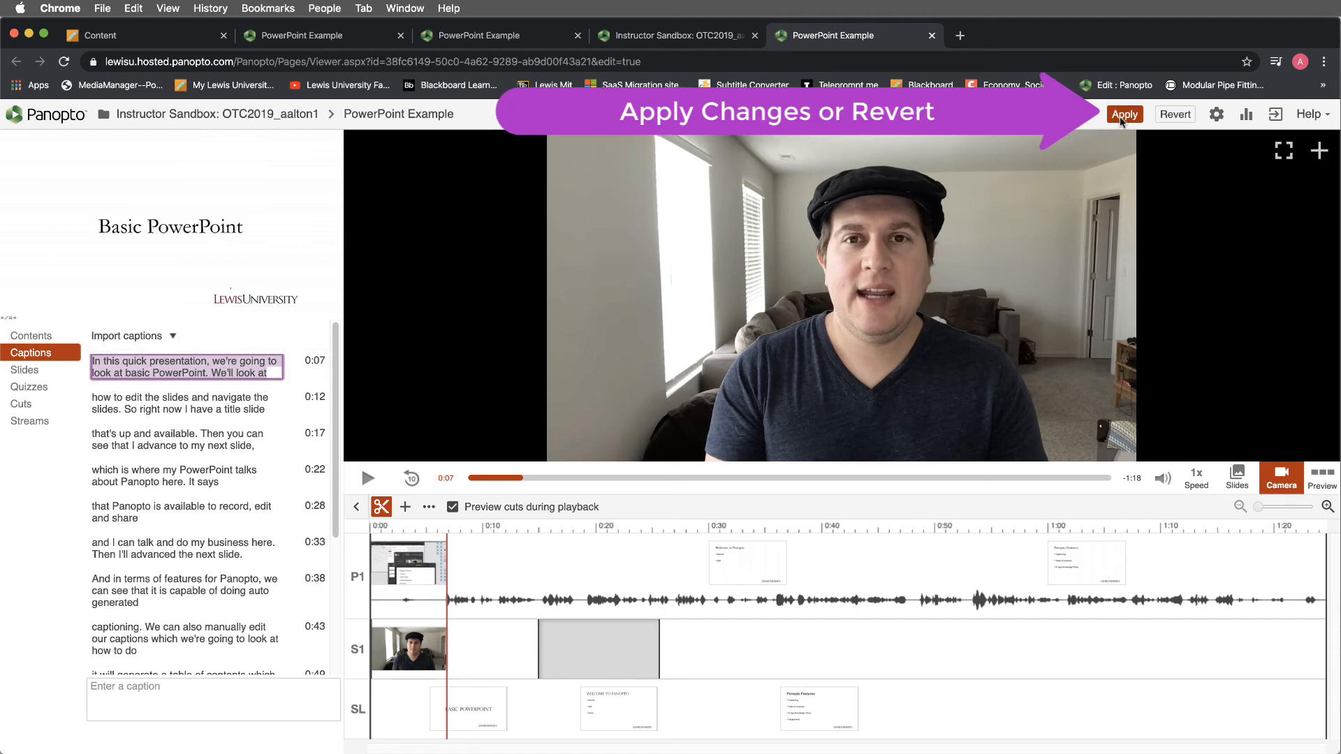
{"action": "mouse_move", "coordinate": [1123, 119]}
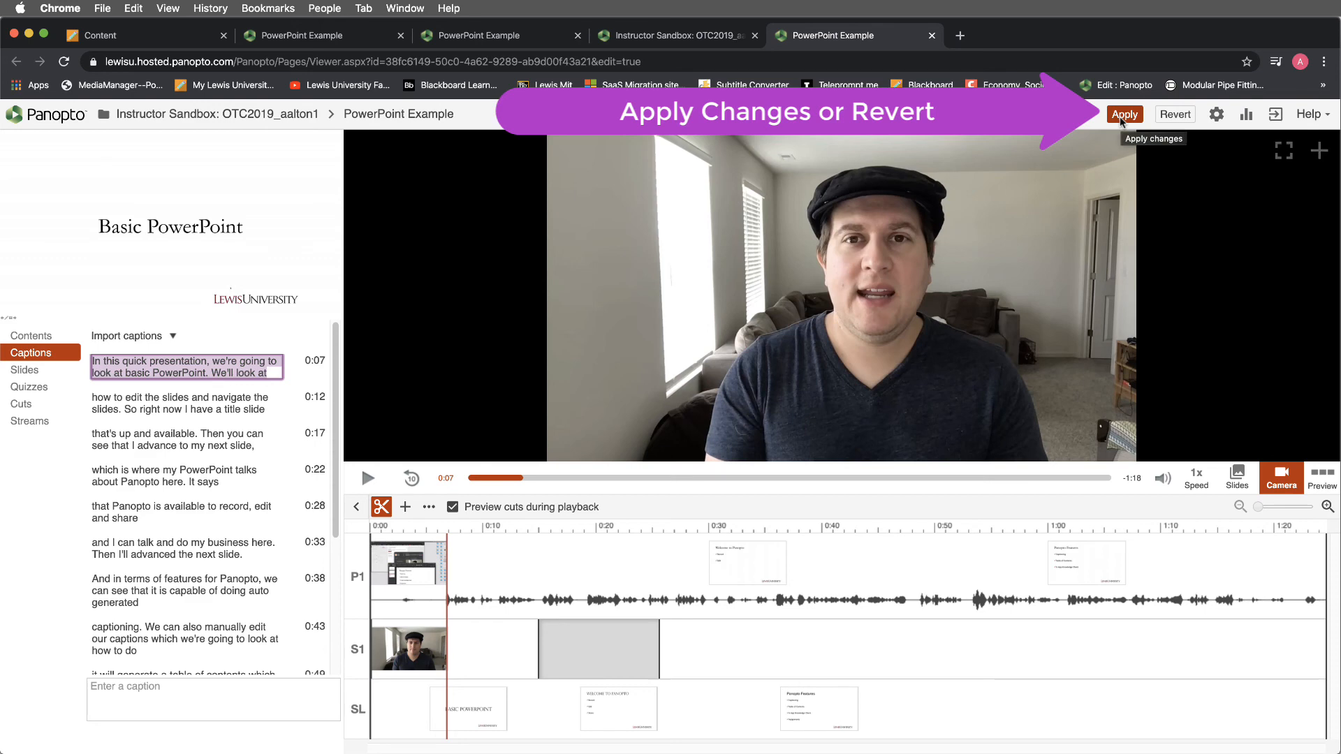